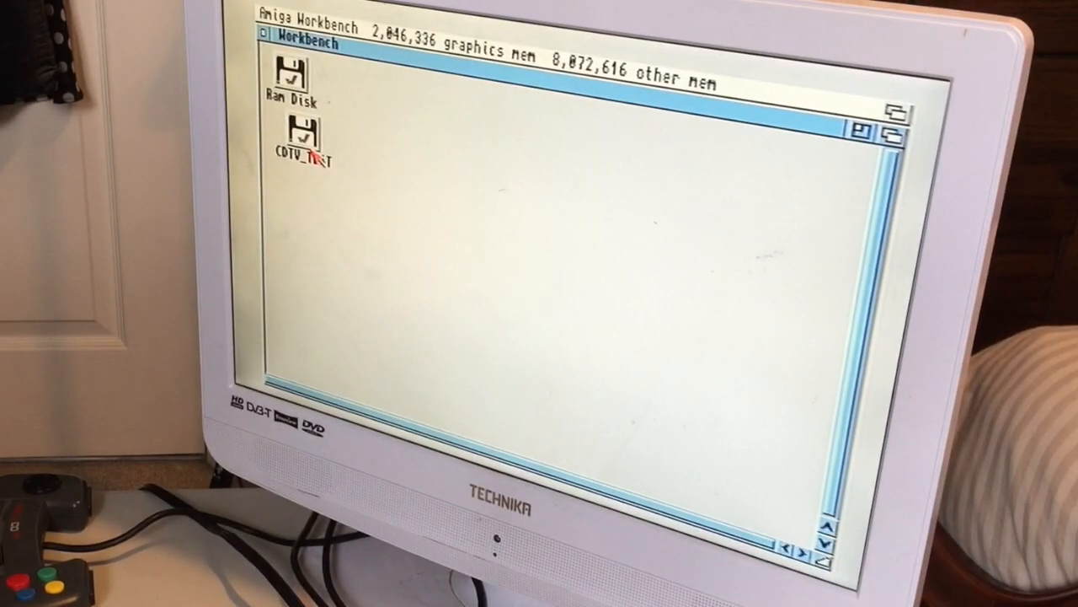
# Browse CDTV_TEST into MikesRetroTech and its Utils drawer showing SysInfo and WhichAmiga.
pyautogui.doubleClick(300, 135)
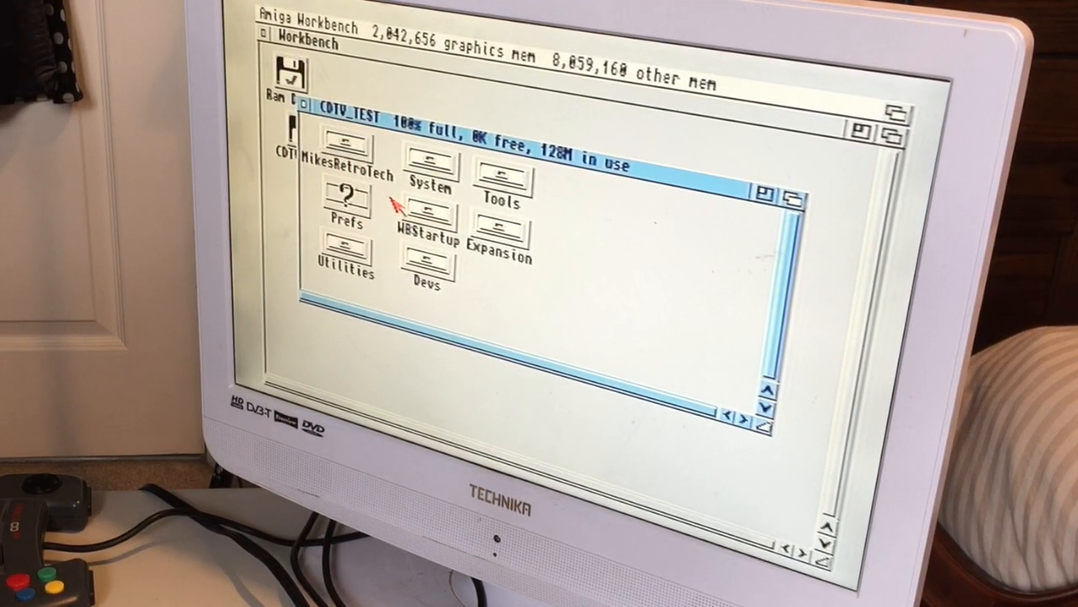
pyautogui.doubleClick(340, 150)
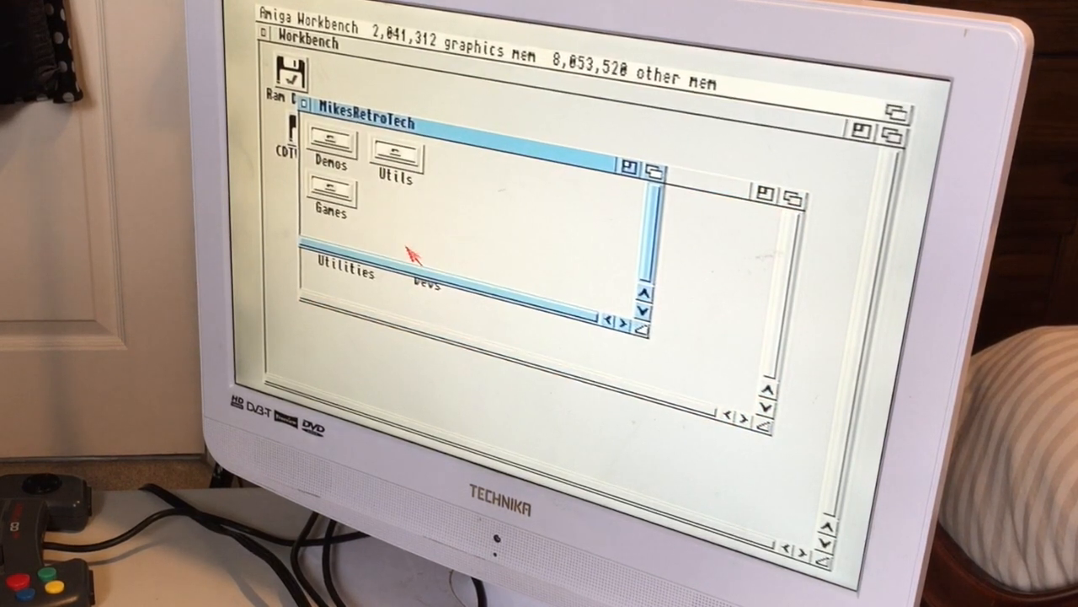
pyautogui.doubleClick(391, 155)
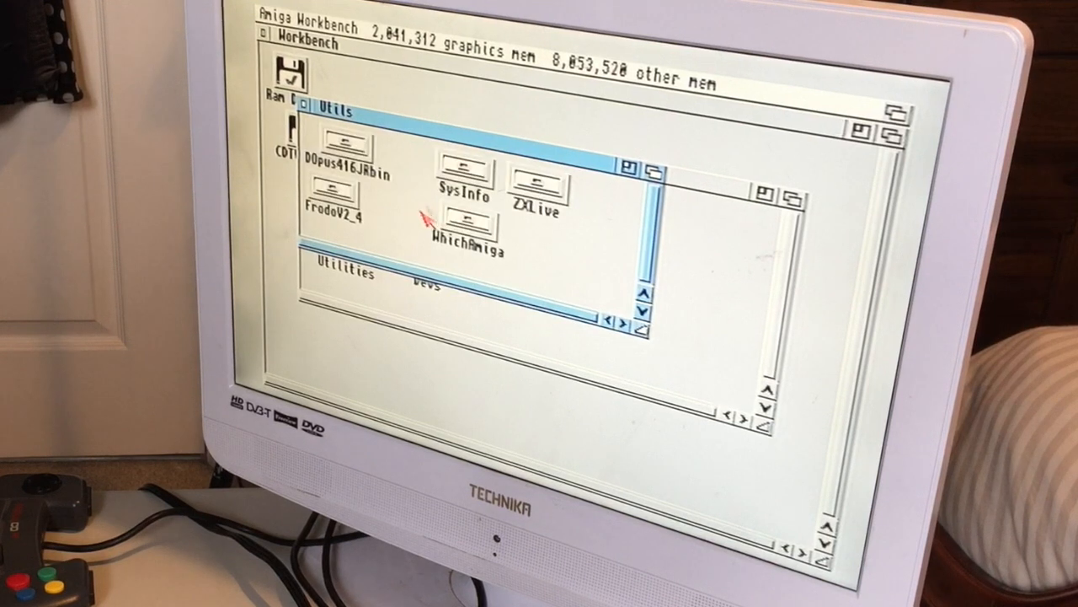
pyautogui.doubleClick(468, 233)
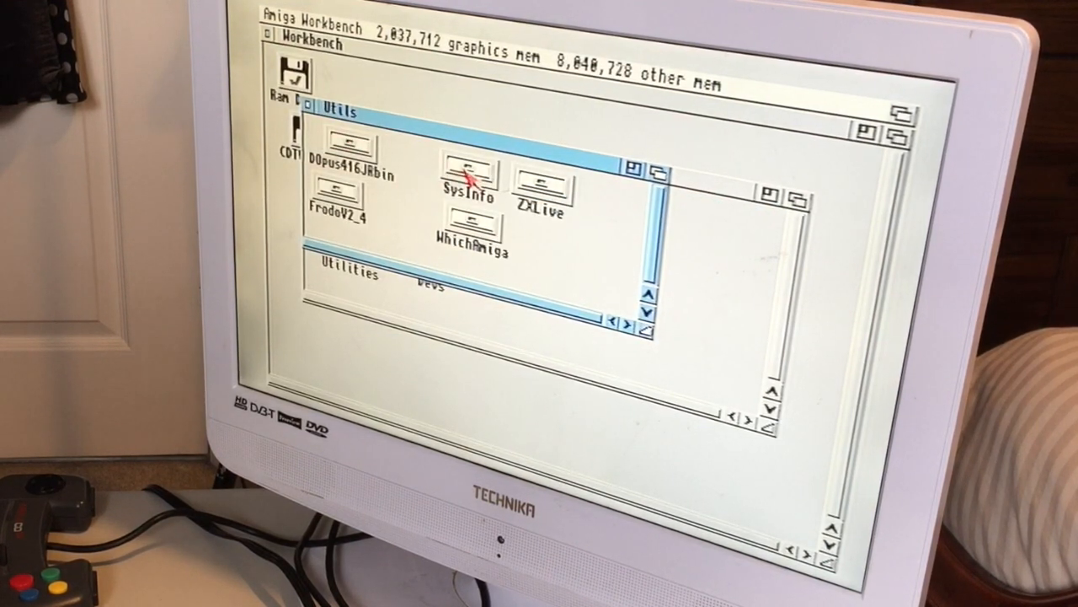
# Enter the SysInfo drawer and launch the SysInfo program.
pyautogui.doubleClick(469, 167)
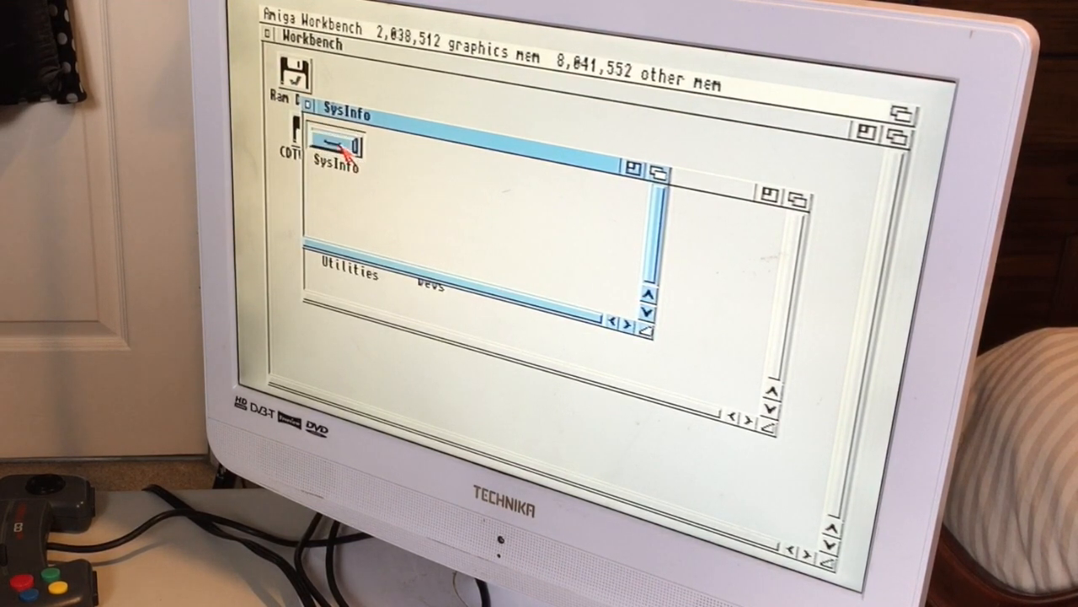
pyautogui.doubleClick(336, 148)
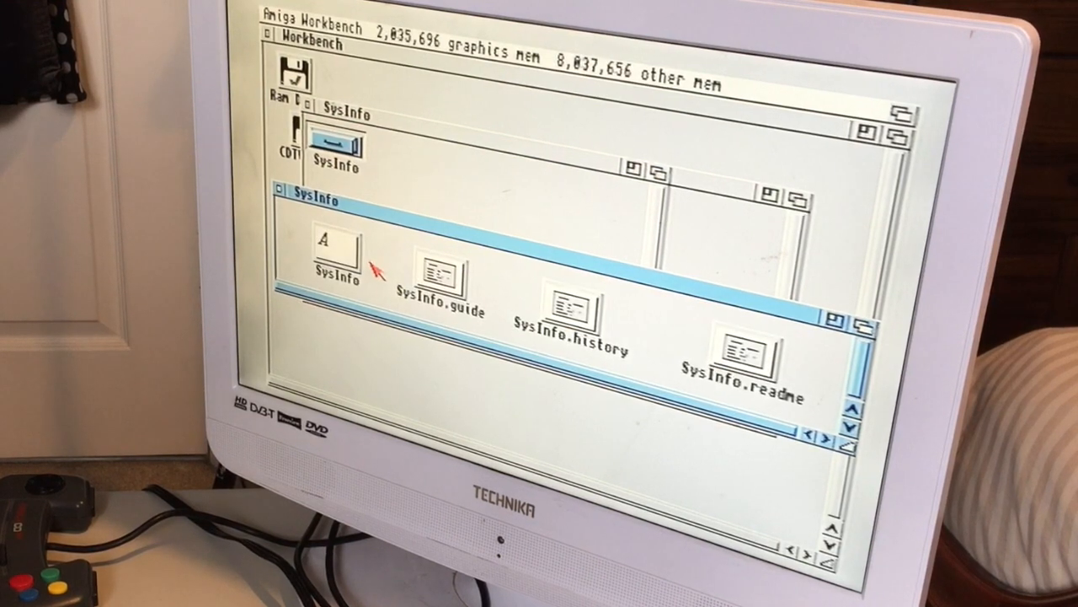
pyautogui.doubleClick(330, 250)
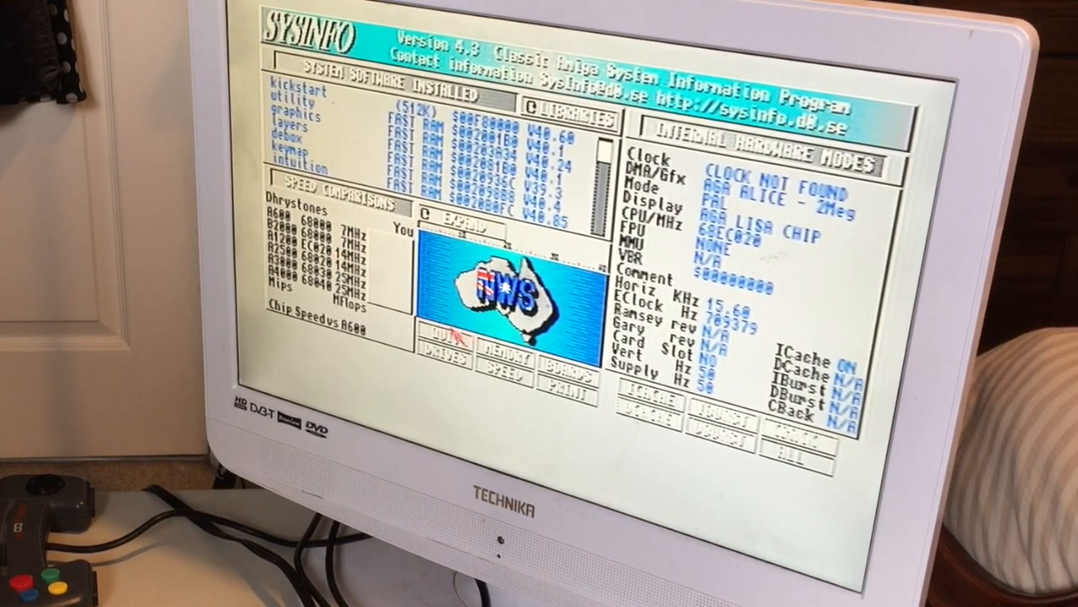
# Run SysInfo's SPEED benchmark to chart Dhrystones and MIPS against reference Amigas.
pyautogui.click(505, 353)
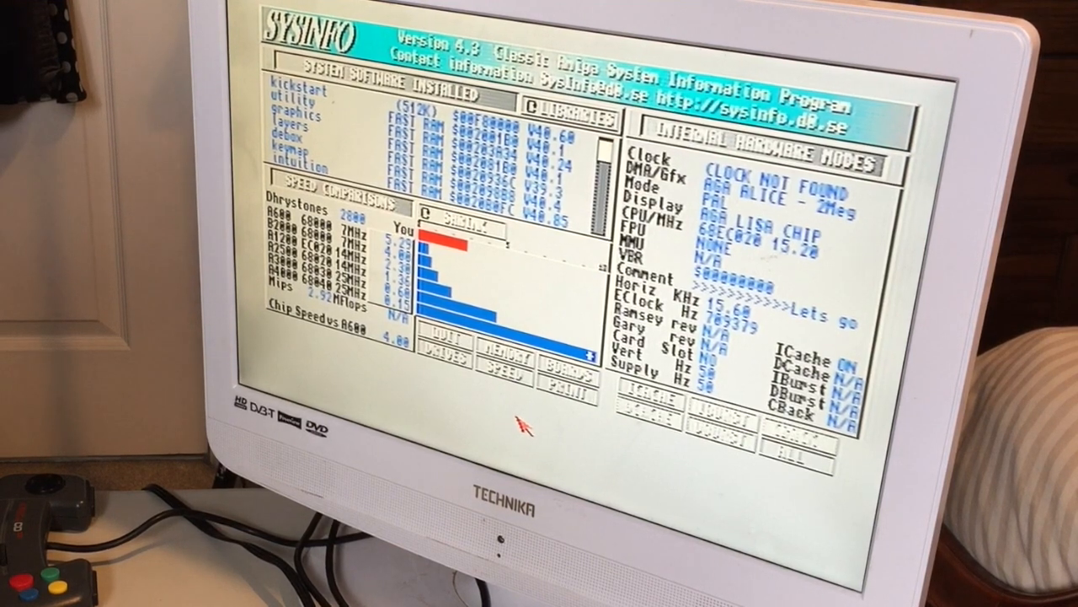
pyautogui.moveTo(481, 374)
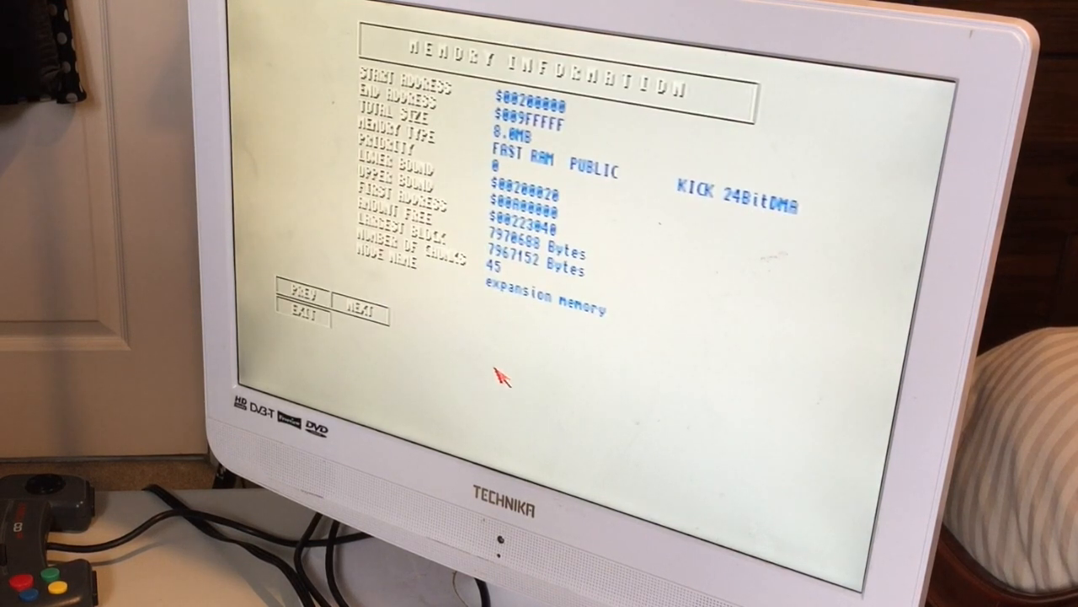
pyautogui.moveTo(345, 333)
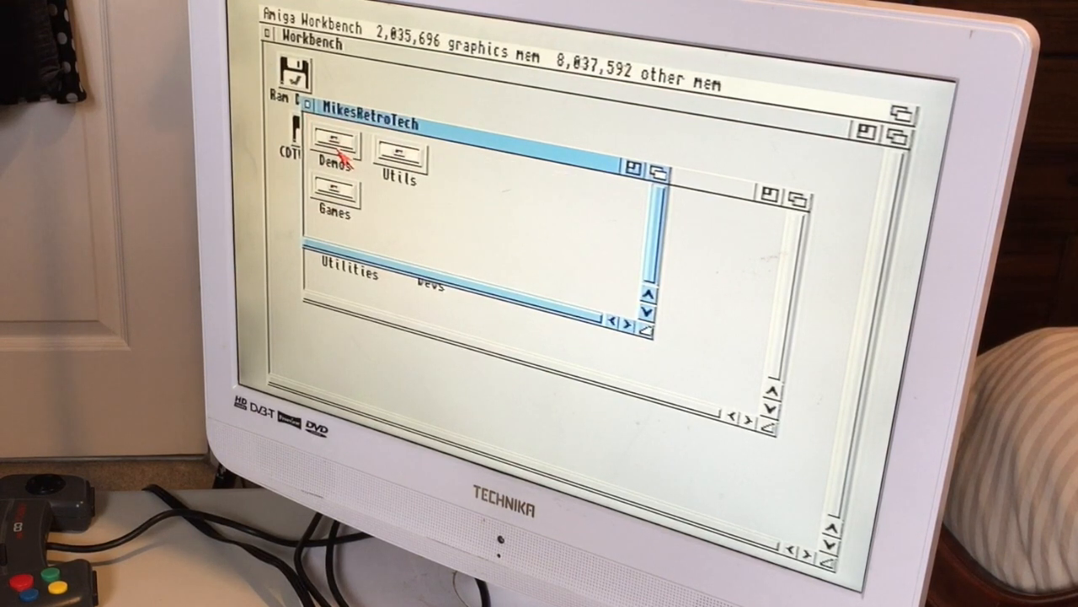
# Browse Games into the ADoom-1.4 drawer and start the ADoom program.
pyautogui.doubleClick(332, 194)
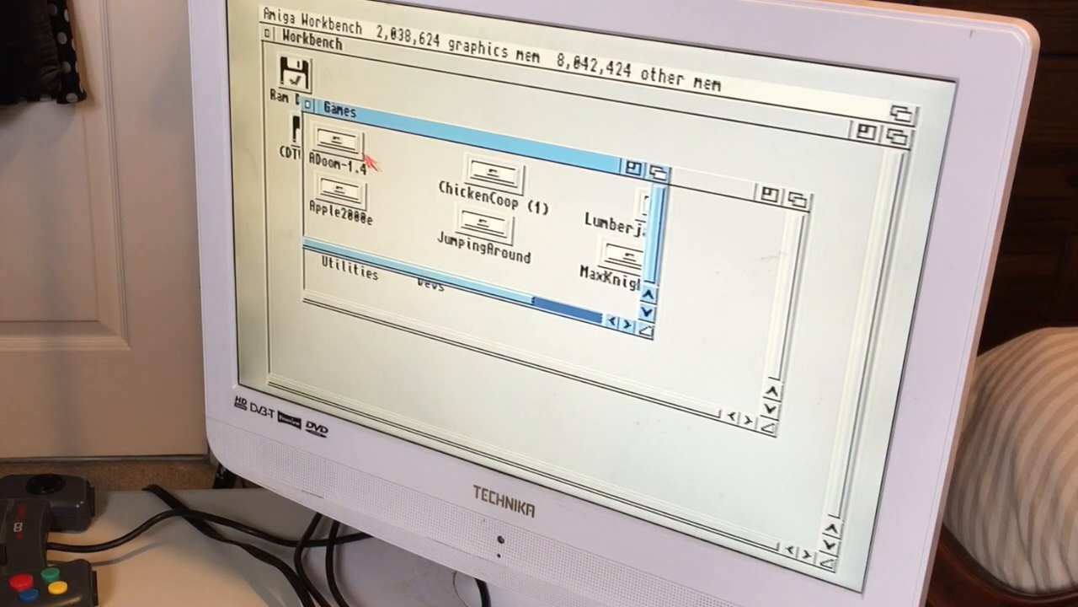
pyautogui.doubleClick(334, 142)
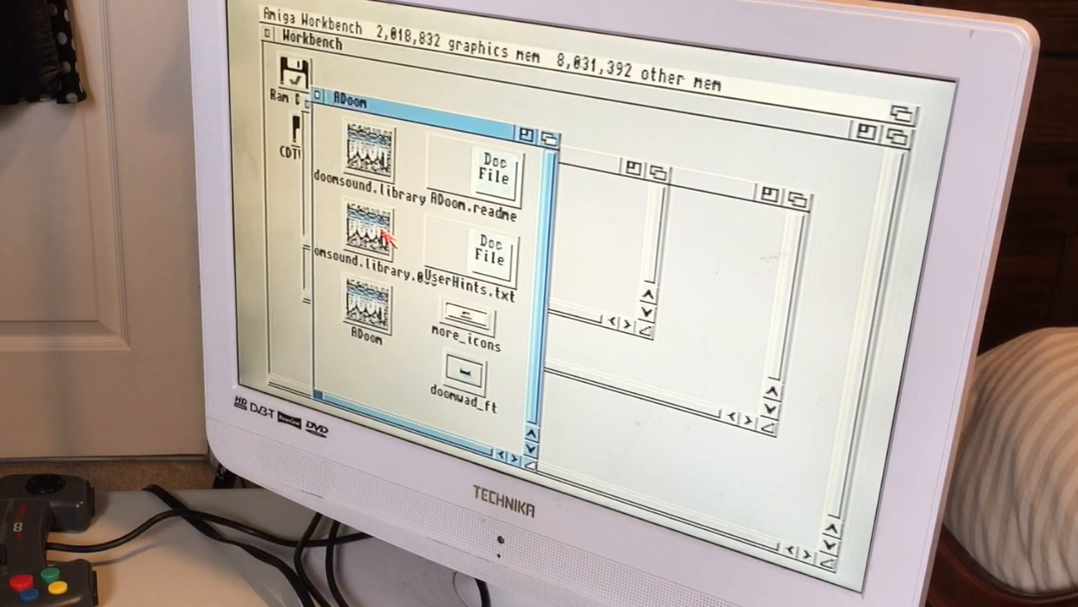
pyautogui.doubleClick(364, 311)
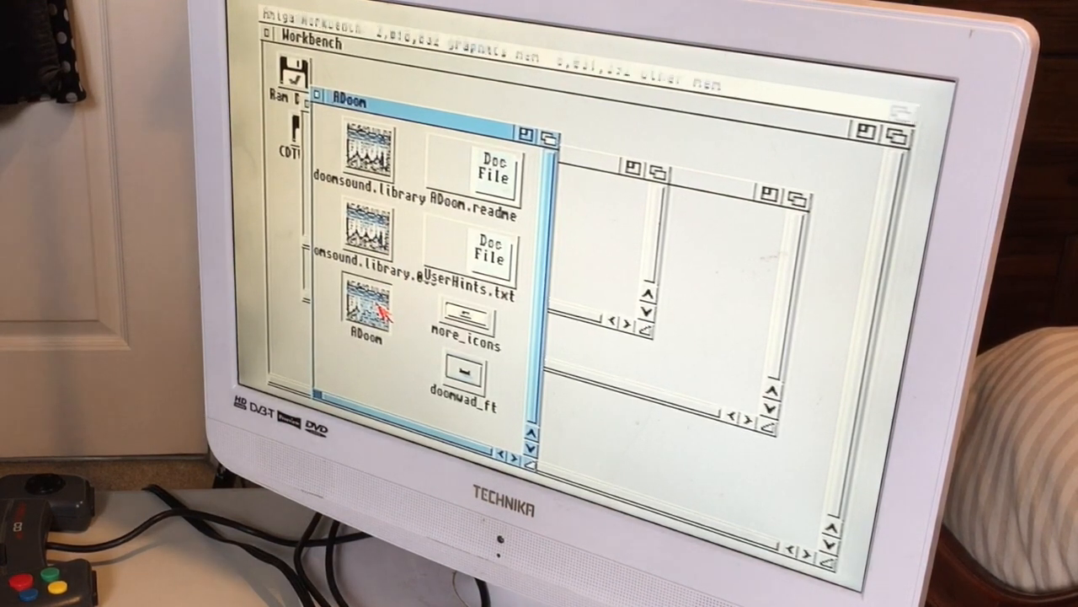
pyautogui.doubleClick(364, 304)
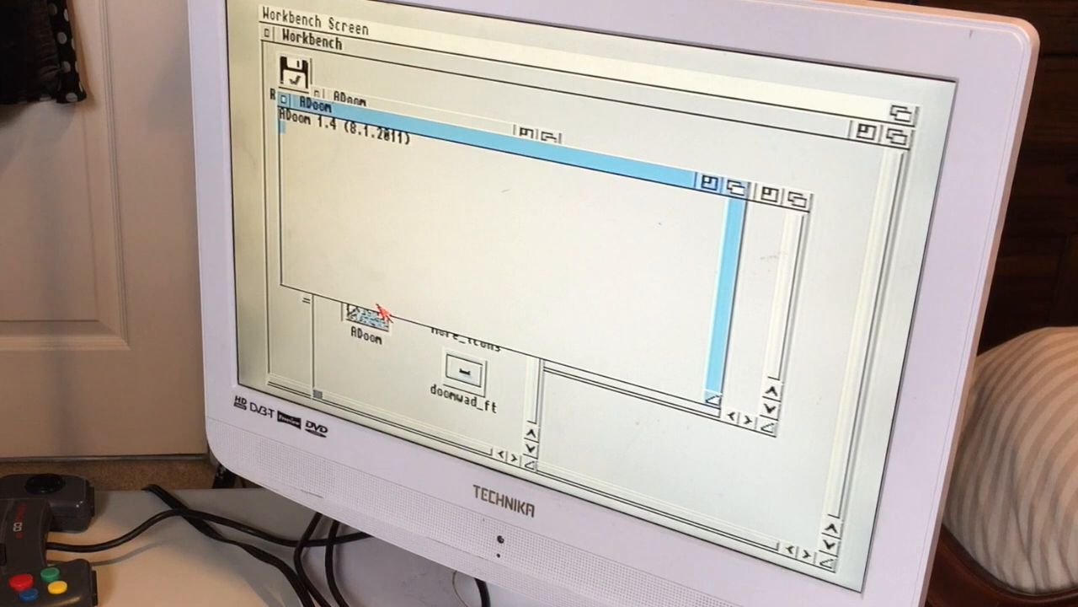
# Let ADoom start up to its PAL screen mode requester with 320×256 highlighted.
pyautogui.doubleClick(364, 320)
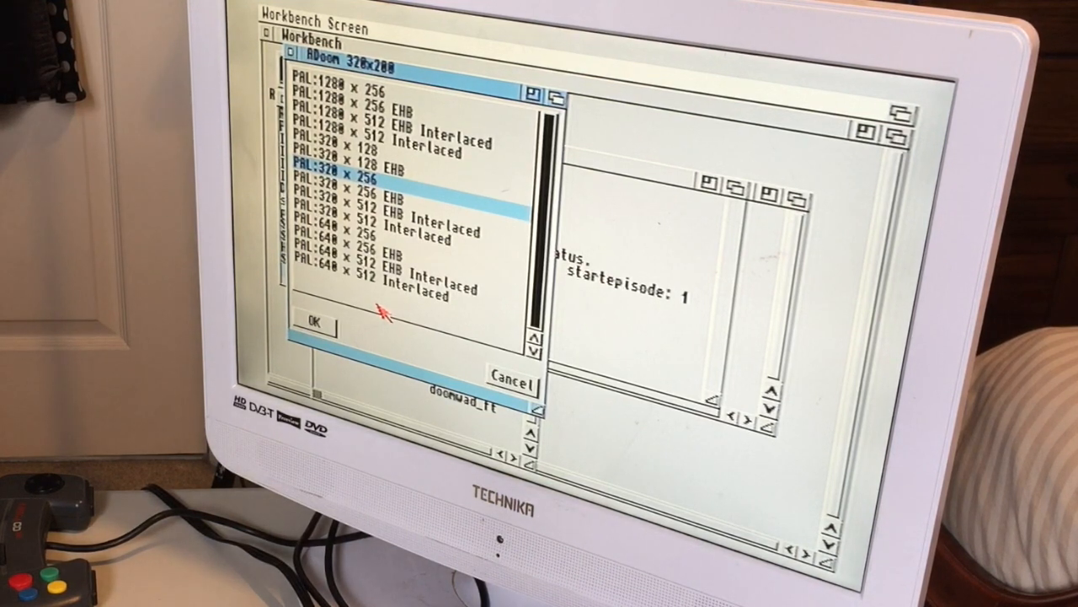
pyautogui.moveTo(345, 270)
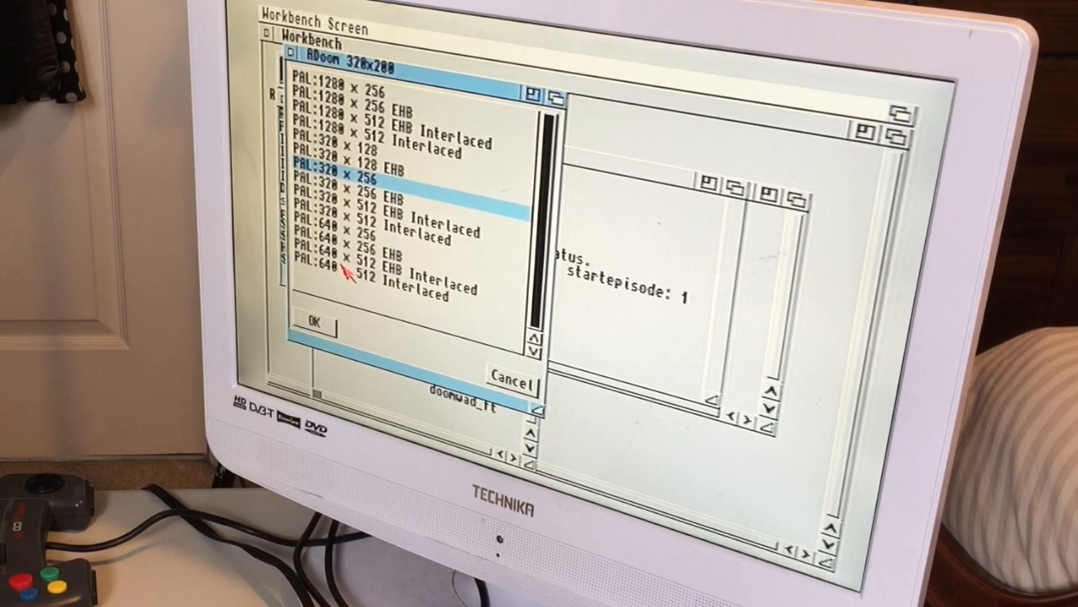